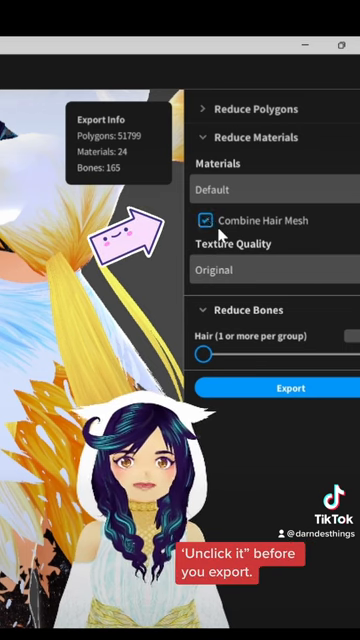
Step: Uncheck Combine Hair Mesh under Reduce Materials in VRoid Studio's export settings
{"action": "left_click", "coordinate": [208, 220]}
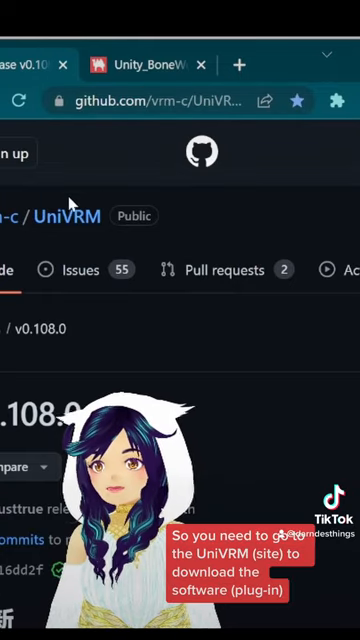
Step: Scroll to the UniVRM git URL table and copy the VRMShaders link address
{"action": "scroll", "scroll_direction": "down", "scroll_amount": 3}
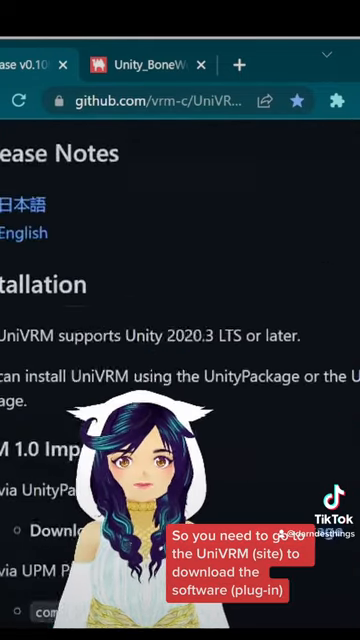
{"action": "scroll", "scroll_direction": "down", "scroll_amount": 3}
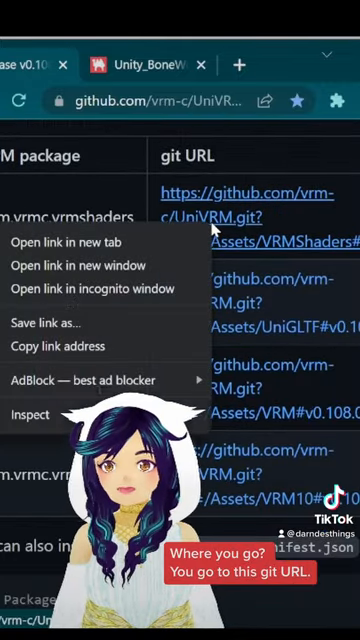
{"action": "left_click", "coordinate": [54, 346]}
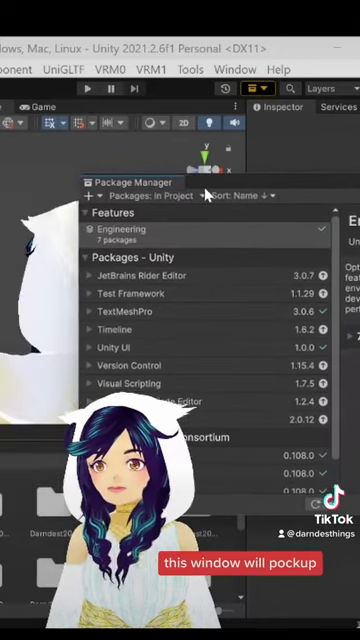
Step: Add the VRMShaders package in Package Manager using the pasted git URL
{"action": "left_click", "coordinate": [82, 195]}
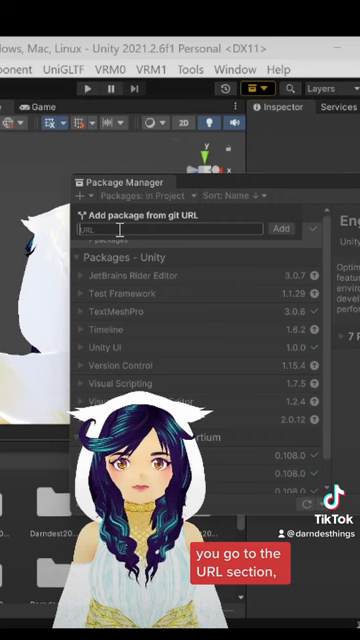
{"action": "right_click", "coordinate": [120, 230]}
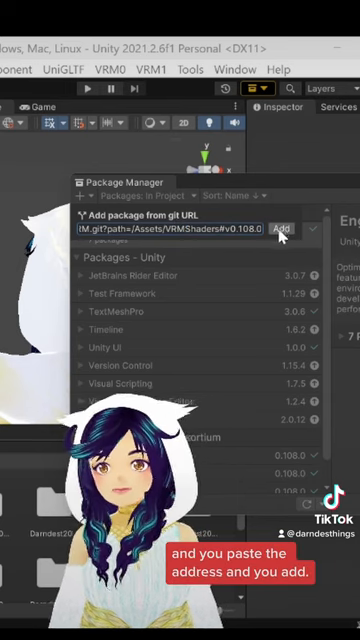
{"action": "left_click", "coordinate": [290, 229]}
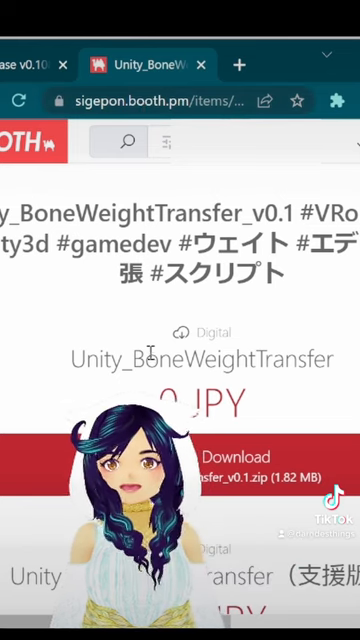
Step: Scroll the Unity_BoneWeightTransfer BOOTH page toward its v0.1 zip download
{"action": "scroll", "scroll_direction": "down", "scroll_amount": 3}
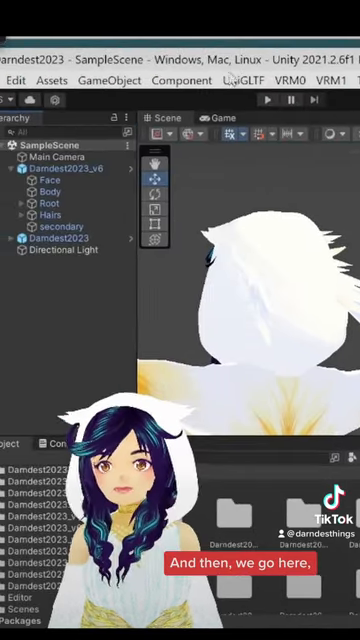
Step: Open the Darndest2023_v6 avatar prefab, expand Root and select hair bone J_Sec_Hair1_12
{"action": "left_click", "coordinate": [65, 170]}
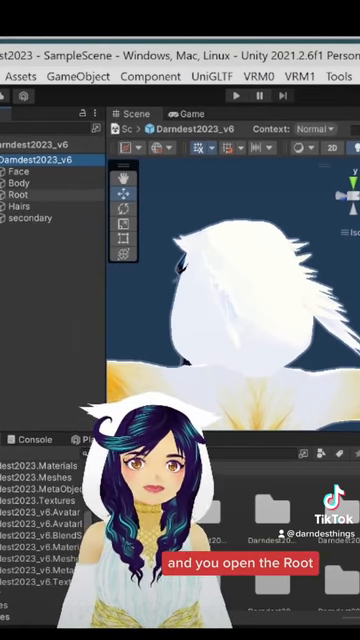
{"action": "left_click", "coordinate": [12, 194]}
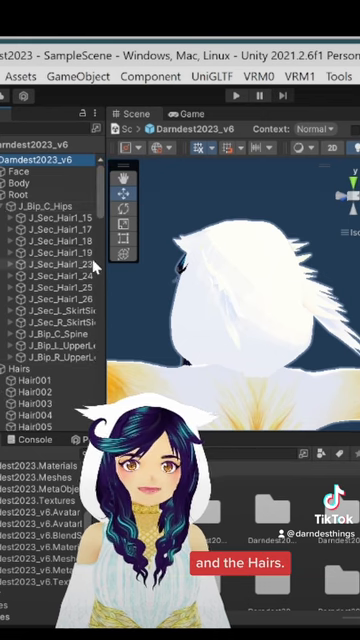
{"action": "scroll", "scroll_direction": "down", "scroll_amount": 3}
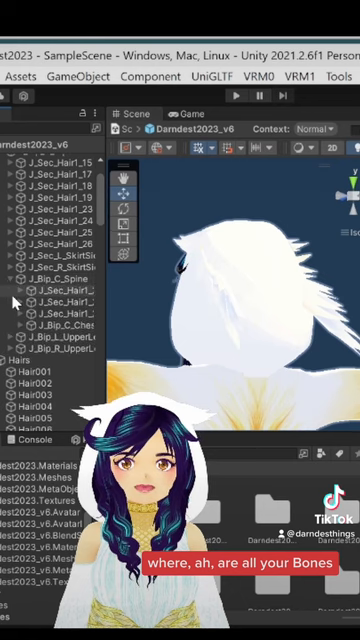
{"action": "scroll", "scroll_direction": "down", "scroll_amount": 3}
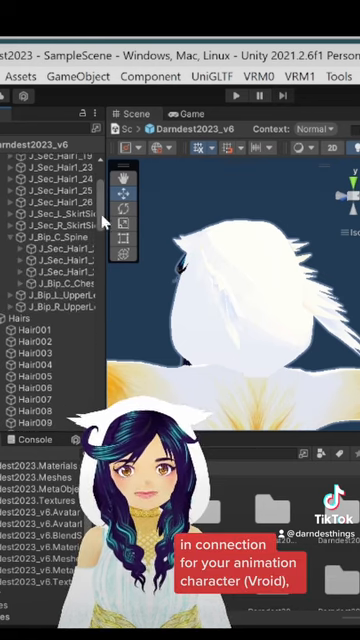
{"action": "scroll", "scroll_direction": "down", "scroll_amount": 3}
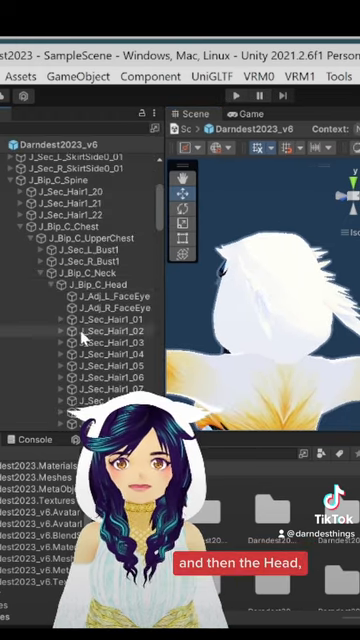
{"action": "scroll", "scroll_direction": "down", "scroll_amount": 3}
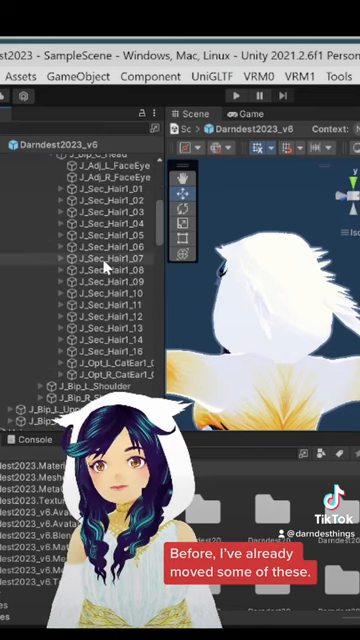
{"action": "left_click", "coordinate": [100, 258]}
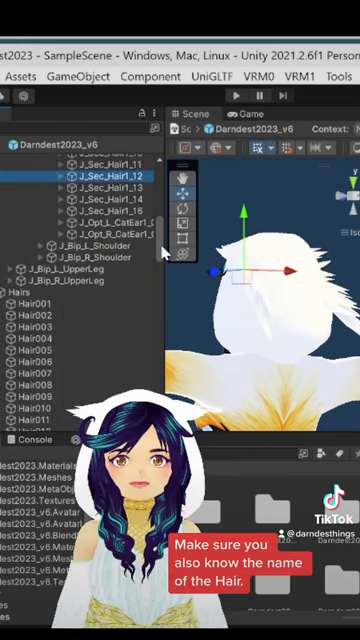
{"action": "scroll", "scroll_direction": "down", "scroll_amount": 3}
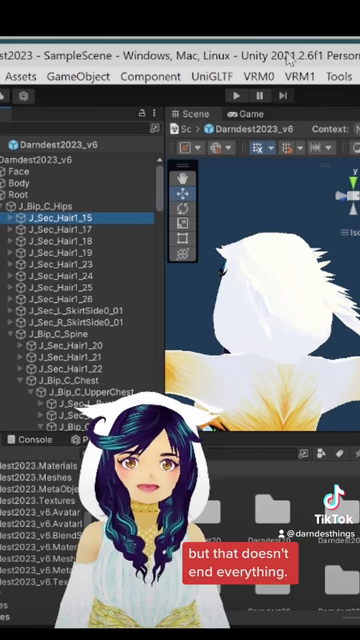
{"action": "left_click", "coordinate": [344, 74]}
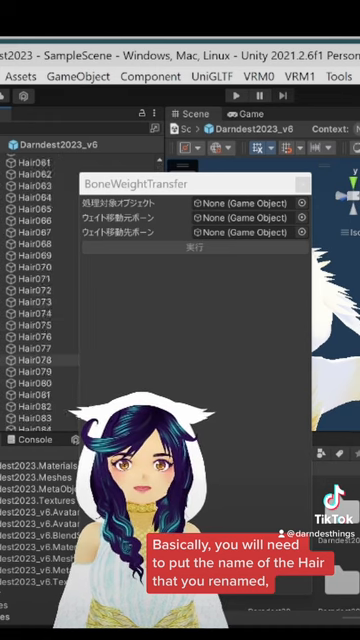
{"action": "scroll", "scroll_direction": "down", "scroll_amount": 3}
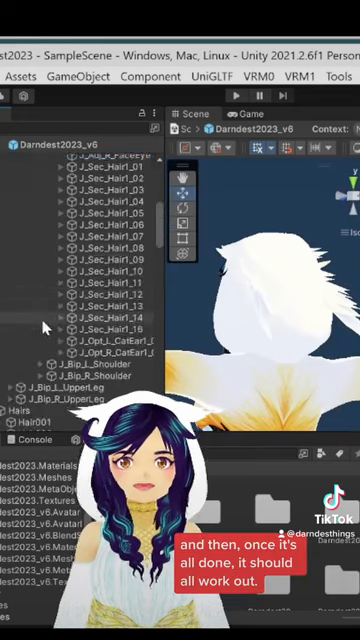
{"action": "scroll", "scroll_direction": "down", "scroll_amount": 3}
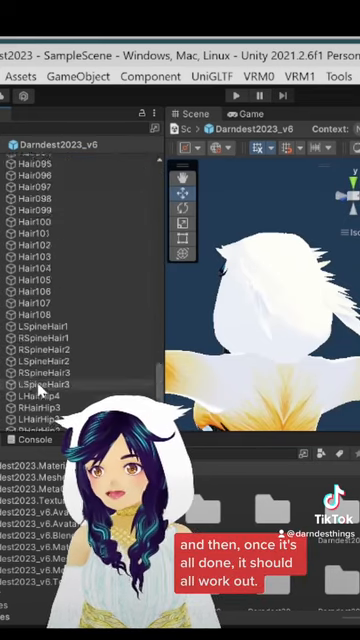